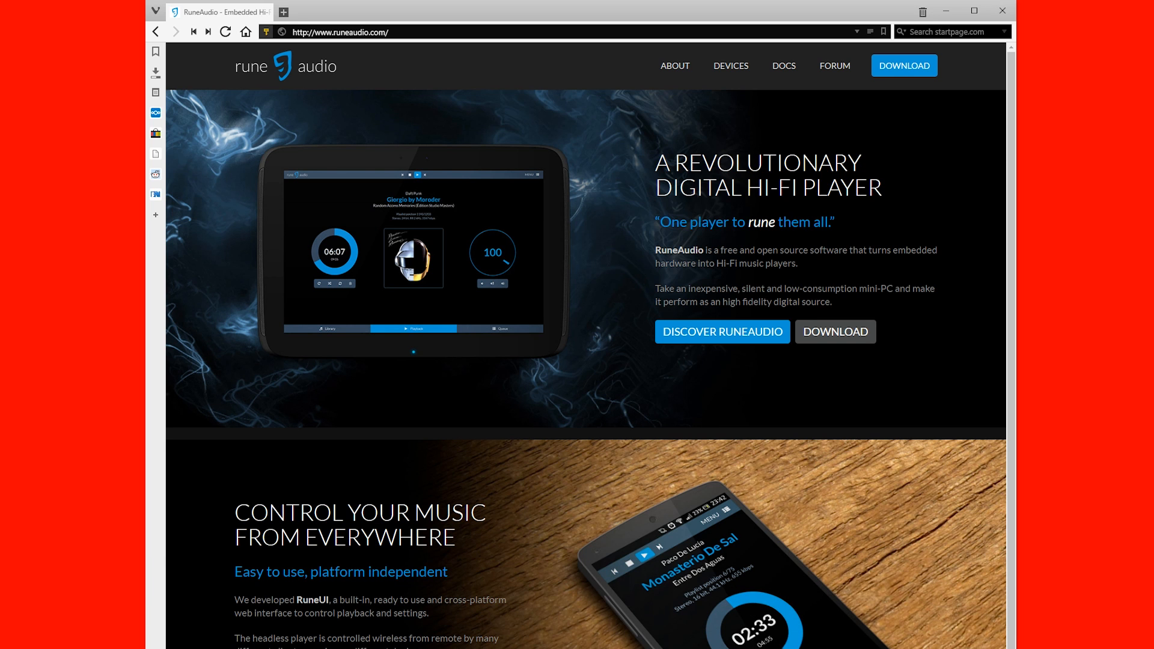
# Show the RuneAudio Download page scrolled to the Raspberry Pi 3 builds.
pyautogui.click(904, 66)
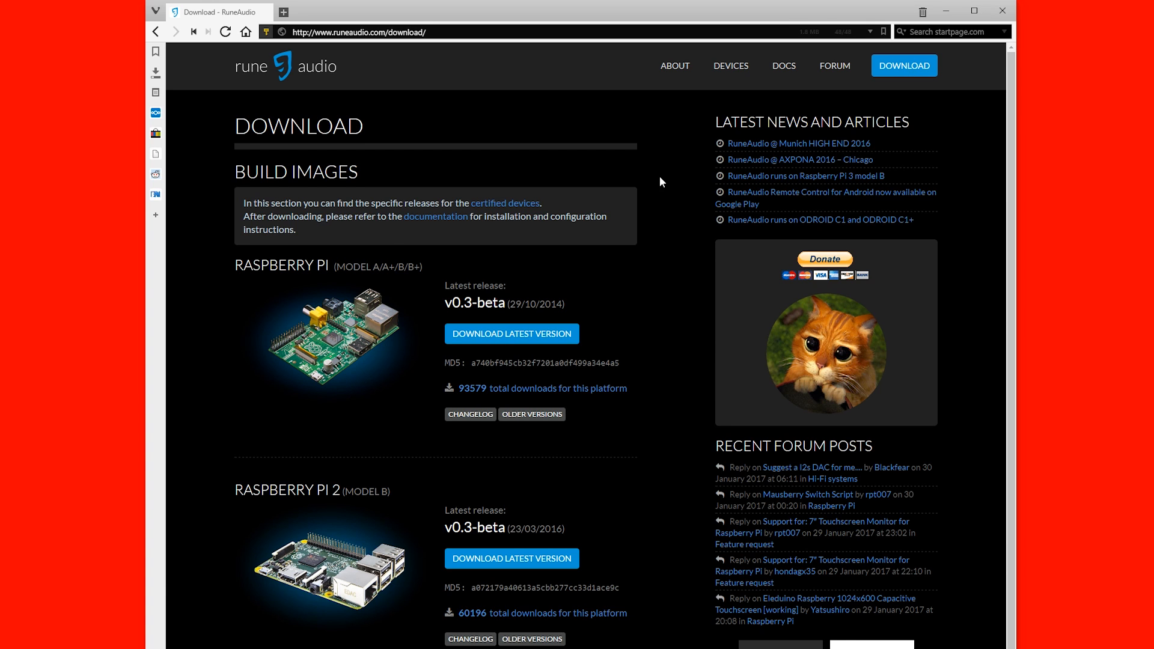
pyautogui.scroll(-3)
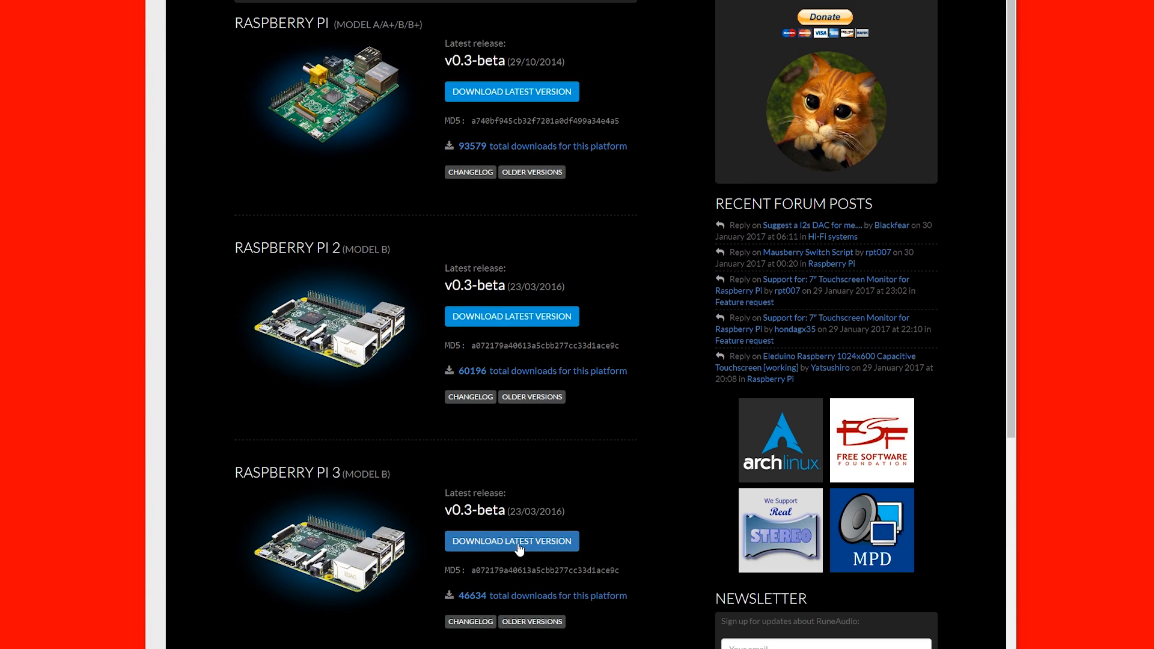
# Start the latest Raspberry Pi 3 image download from SourceForge.
pyautogui.click(511, 541)
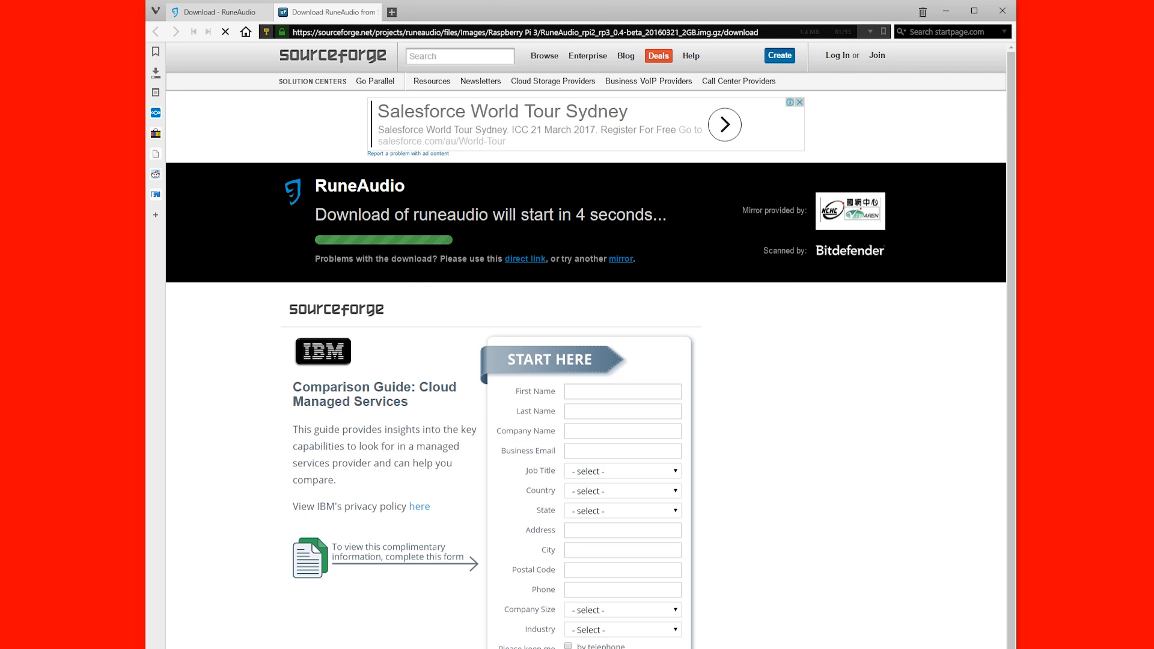
pyautogui.click(621, 490)
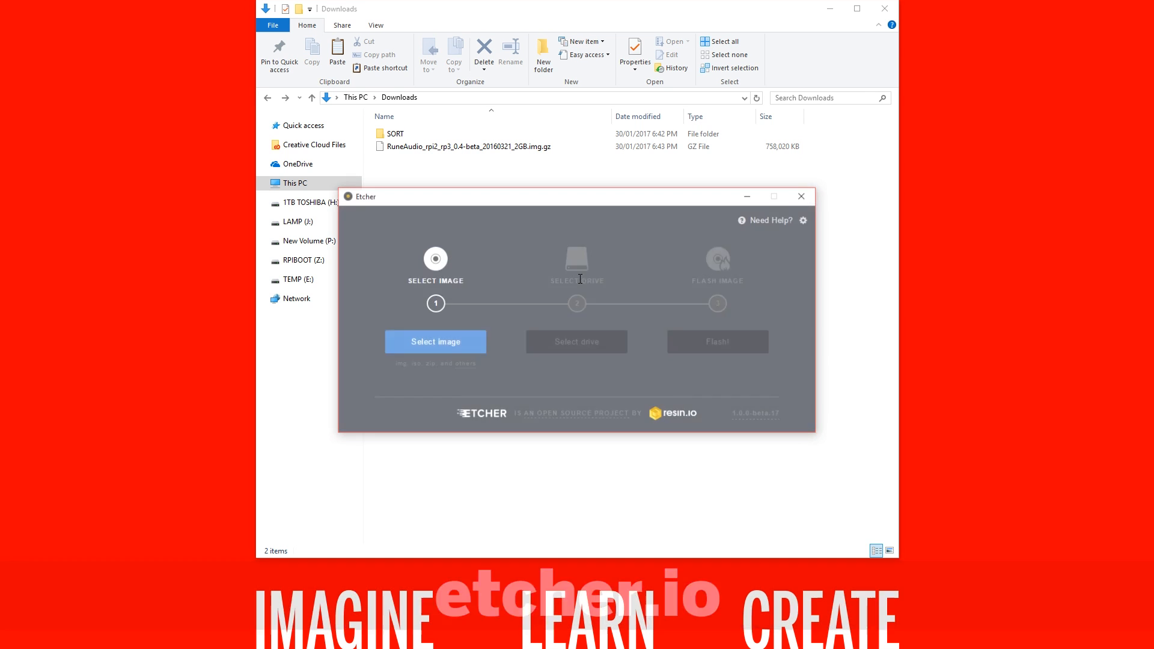
# Select the RuneAudio .img.gz image and the 2.0 GB Multi-Reader drive in Etcher.
pyautogui.click(434, 342)
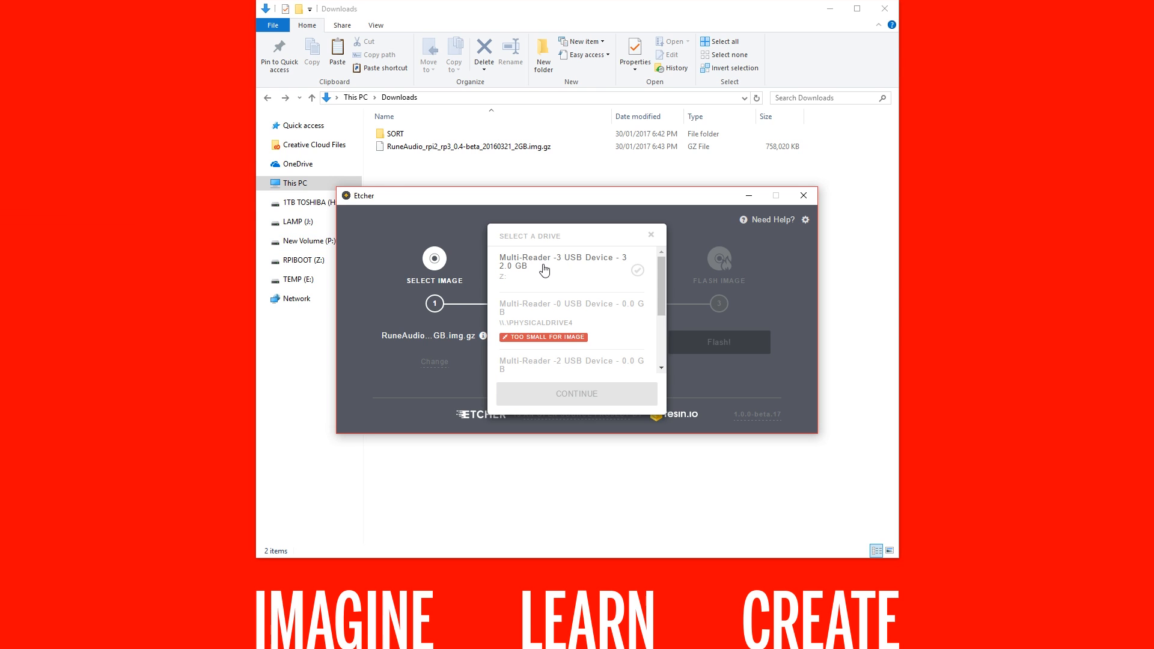
pyautogui.click(570, 267)
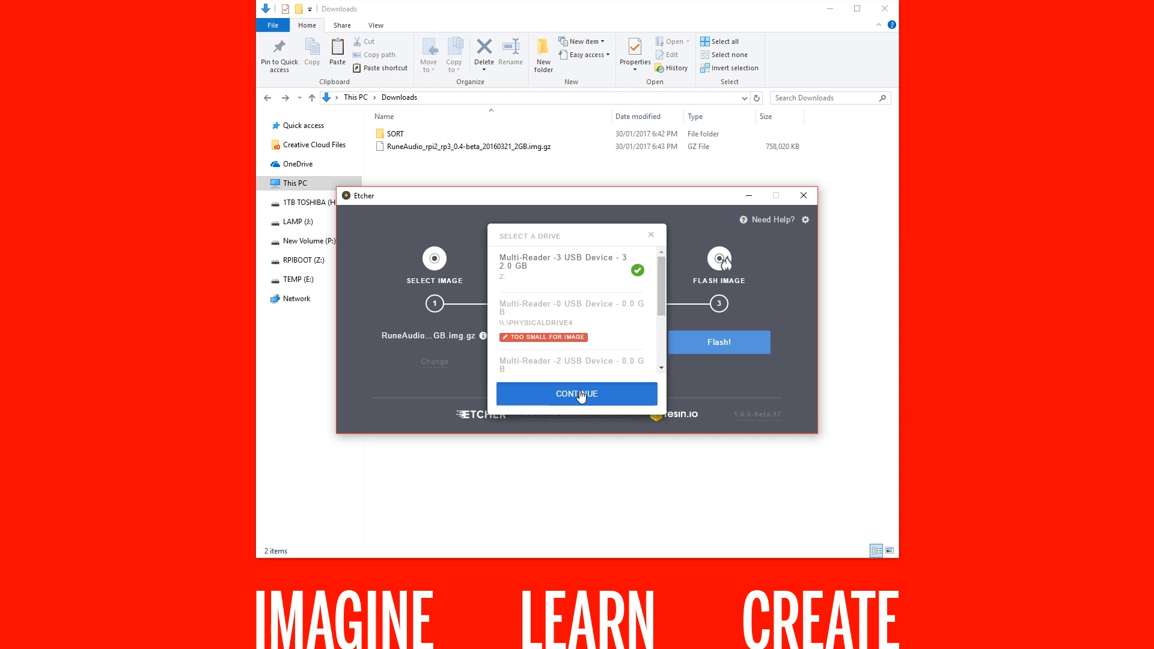
pyautogui.click(577, 394)
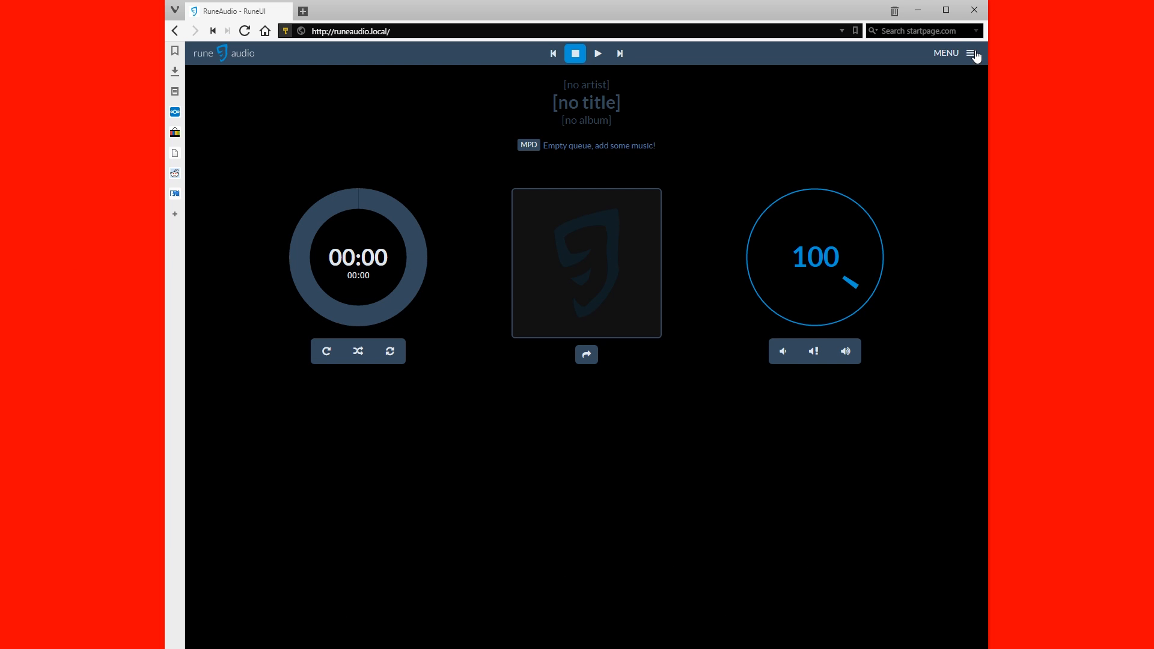
# Open the RuneUI MENU listing Playback, Sources, MPD, Settings and more.
pyautogui.click(970, 53)
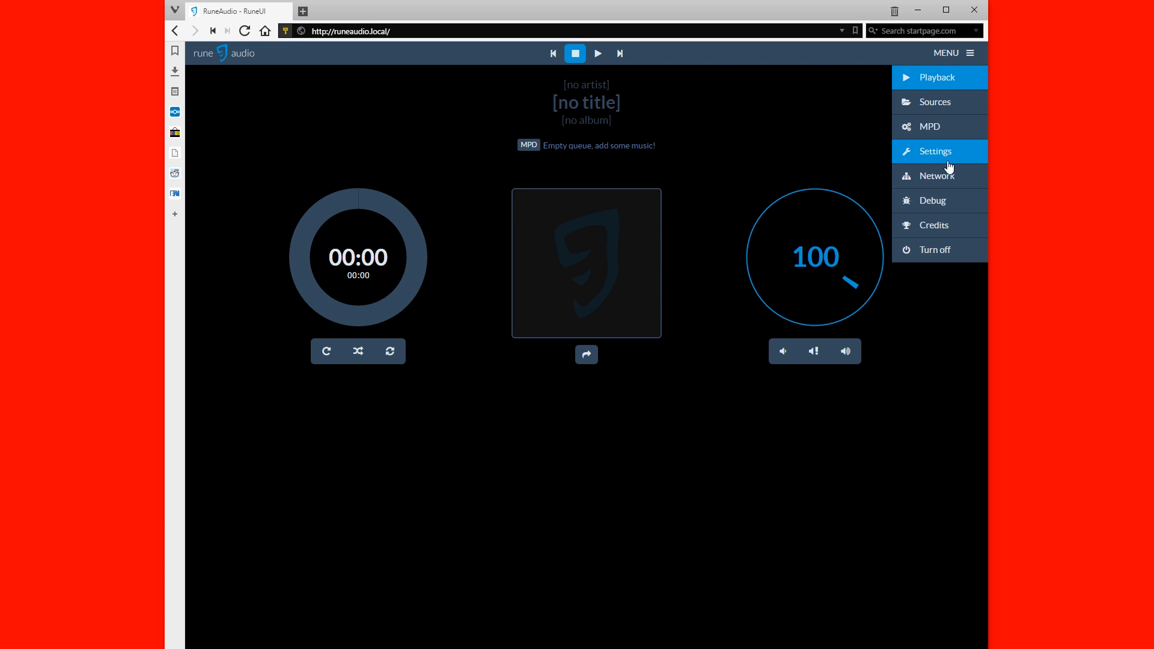
pyautogui.moveTo(947, 253)
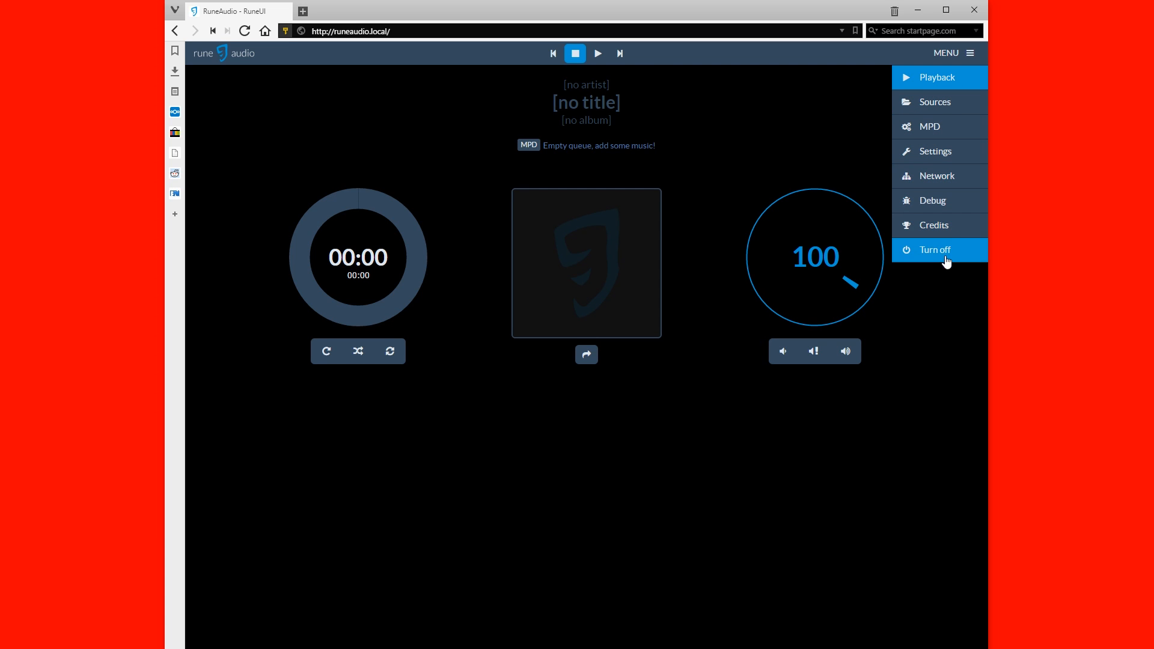
pyautogui.moveTo(935, 151)
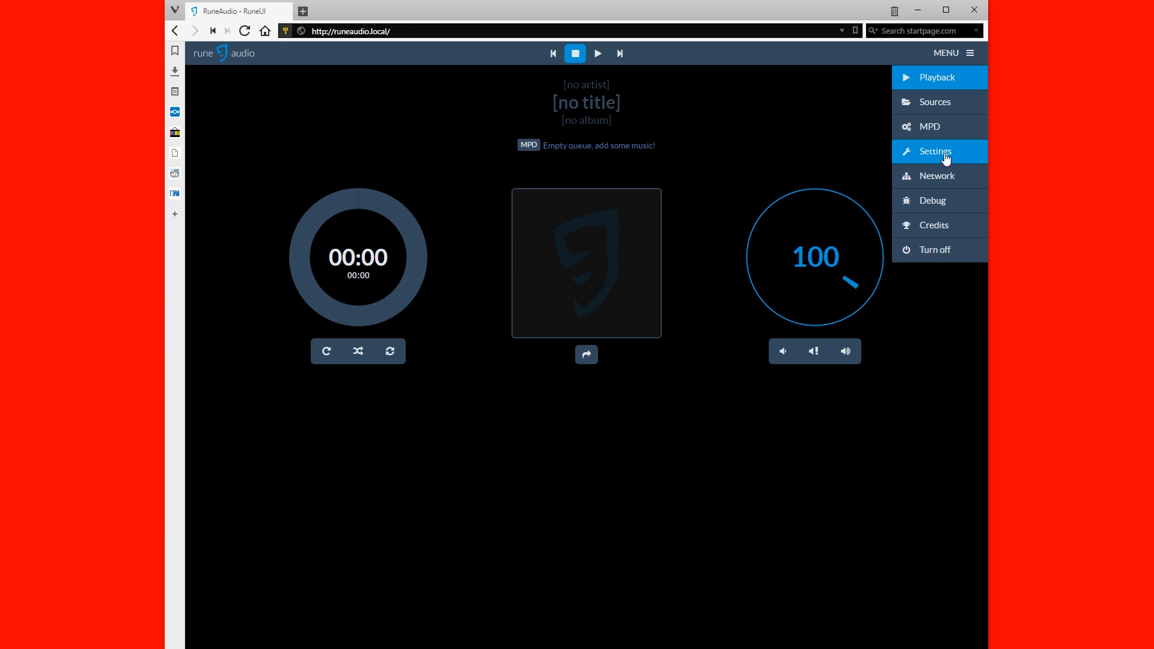
# Go to RuneUI Settings and expand the Timezone list, currently Europe/Berlin.
pyautogui.click(935, 151)
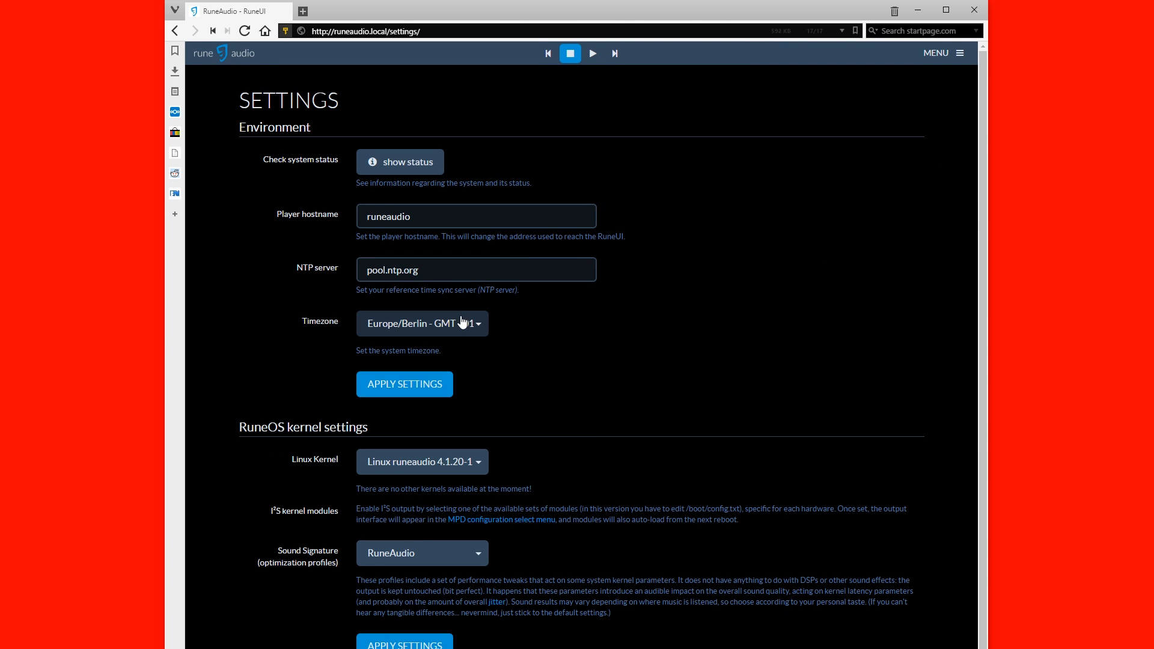
pyautogui.click(422, 323)
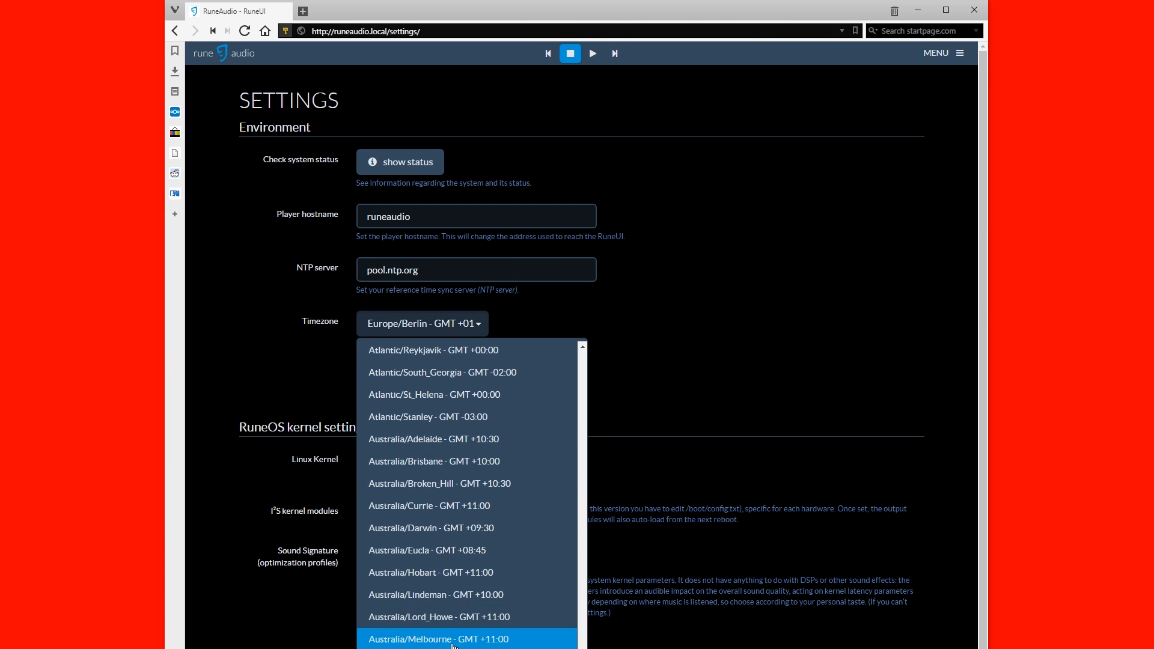